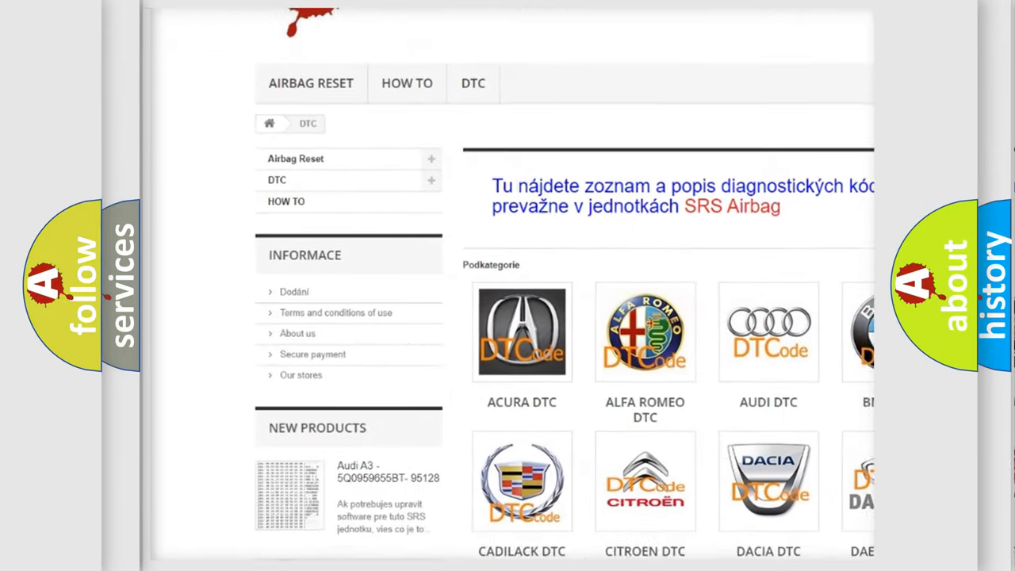
scroll("down", 3)
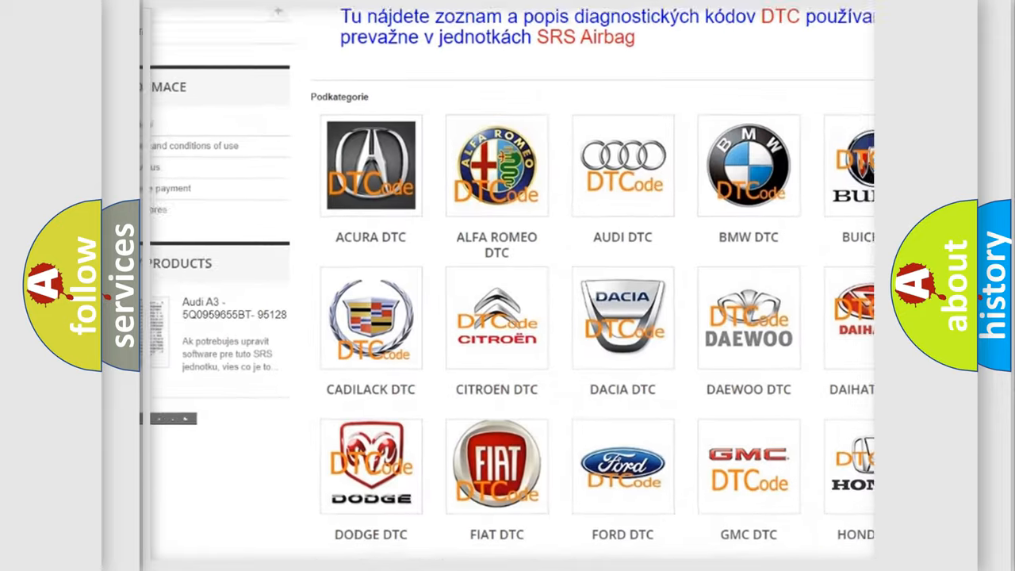
scroll("down", 3)
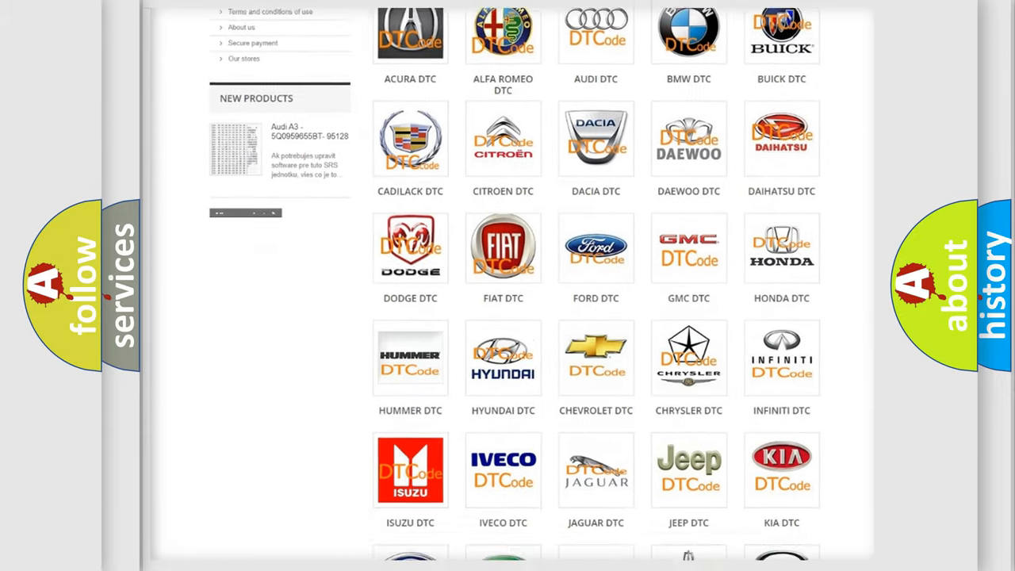
scroll("down", 3)
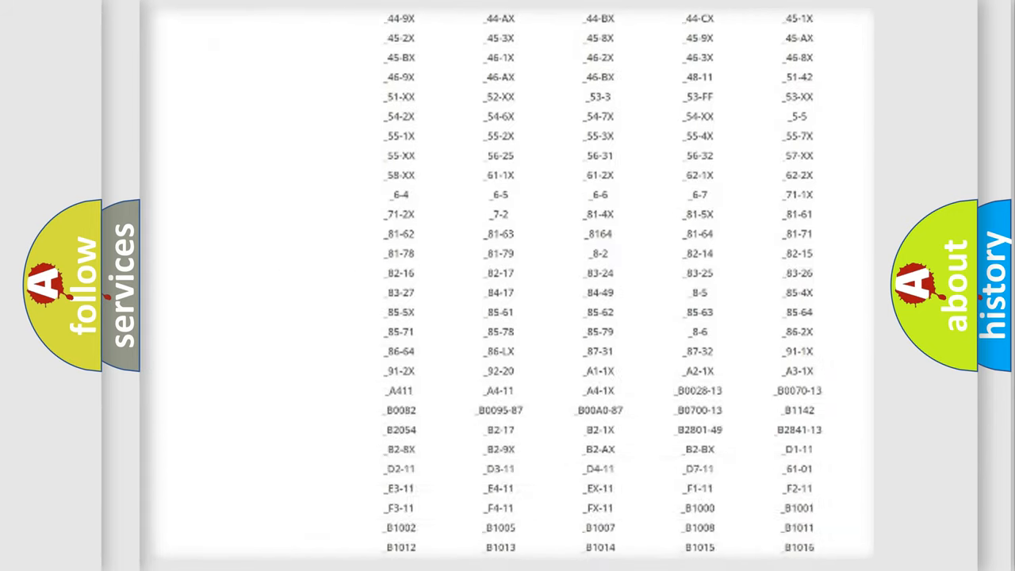
scroll("down", 3)
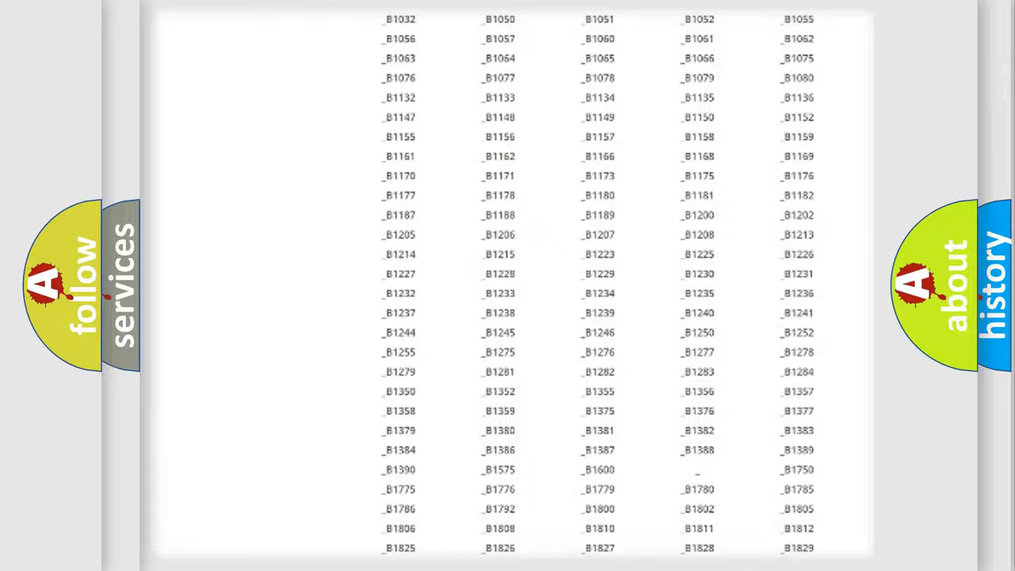